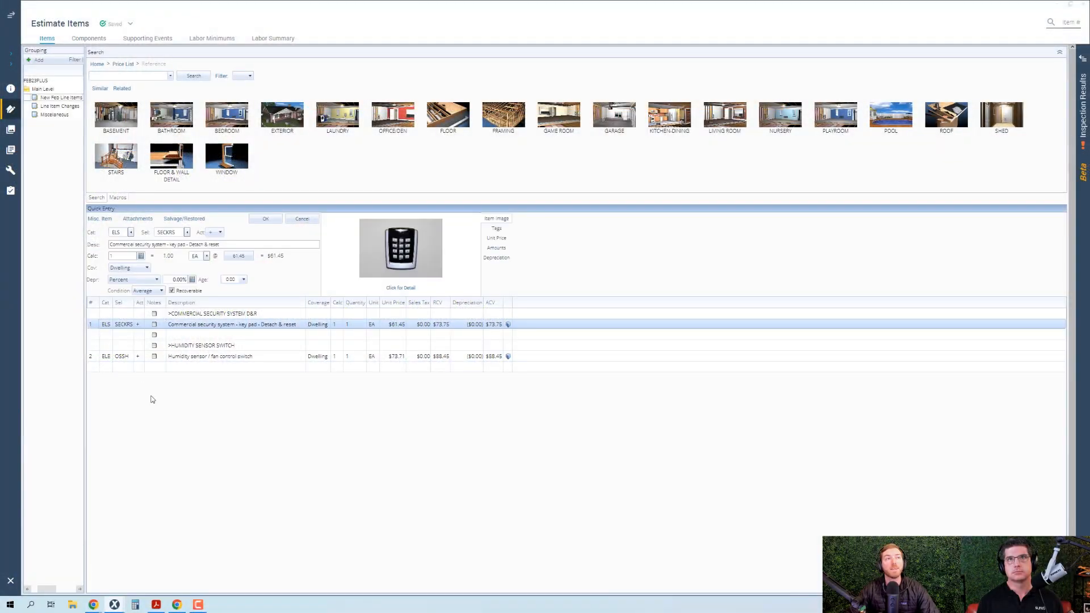
mouse_move(300, 475)
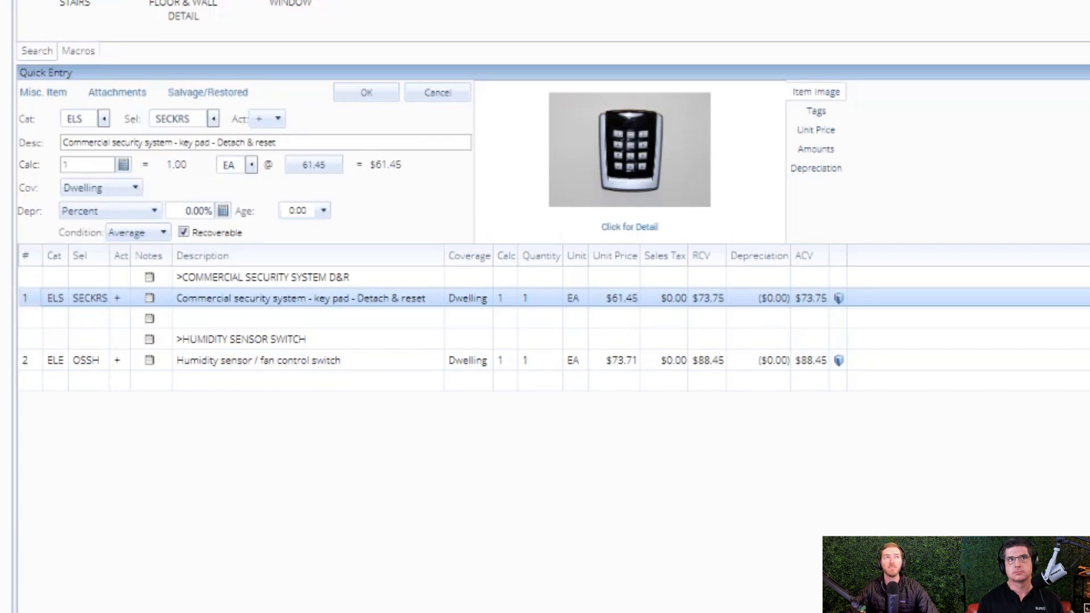
mouse_move(492, 580)
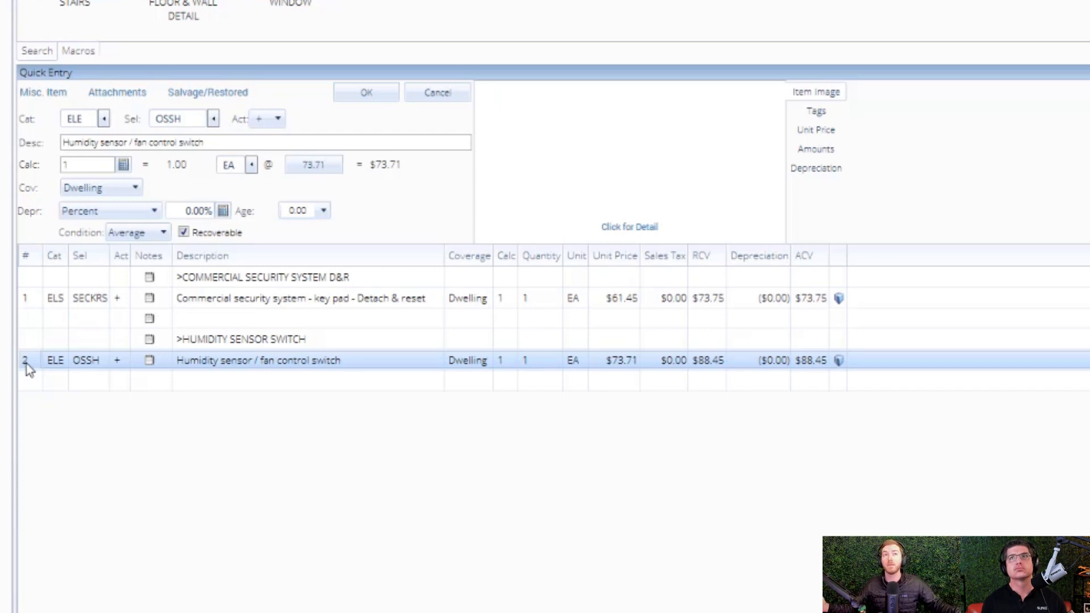
mouse_move(99, 432)
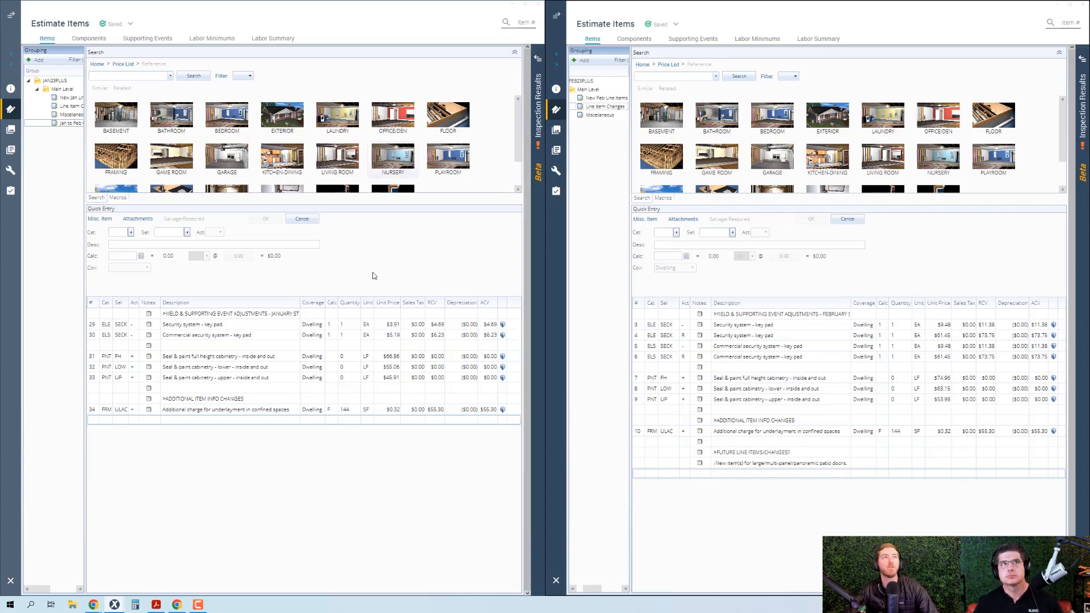
Step: Load January line 29, Security system - key pad removal, showing its $3.91 unit price
left_click(191, 324)
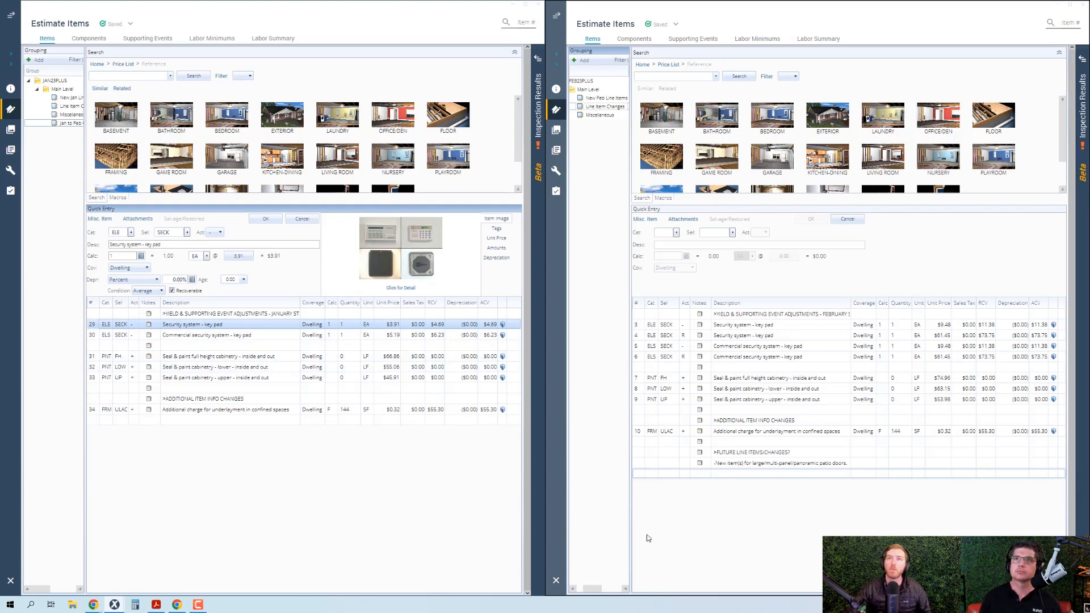
mouse_move(753, 546)
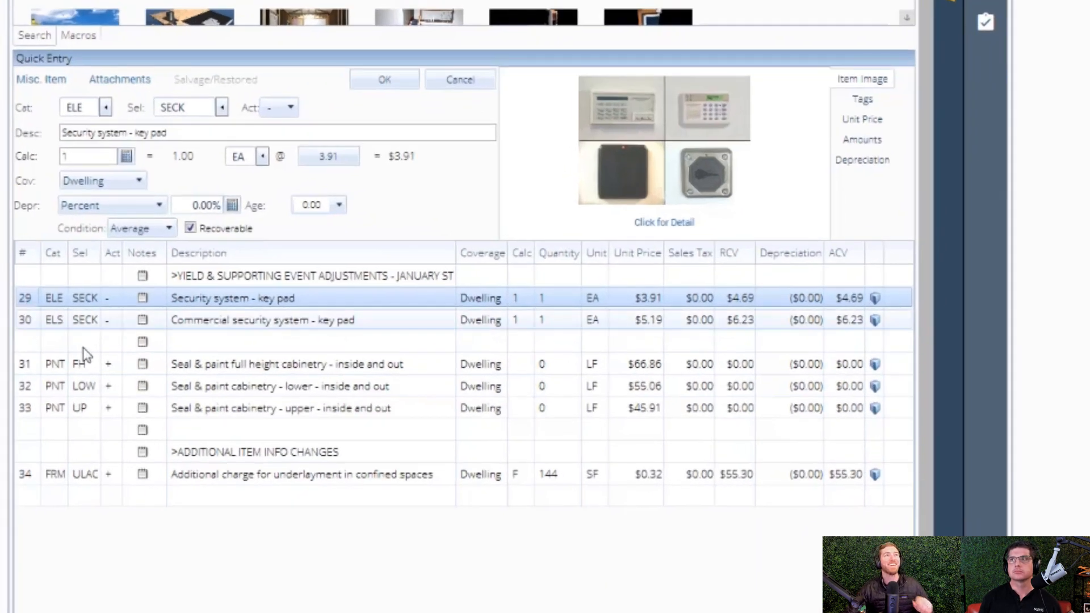
mouse_move(165, 351)
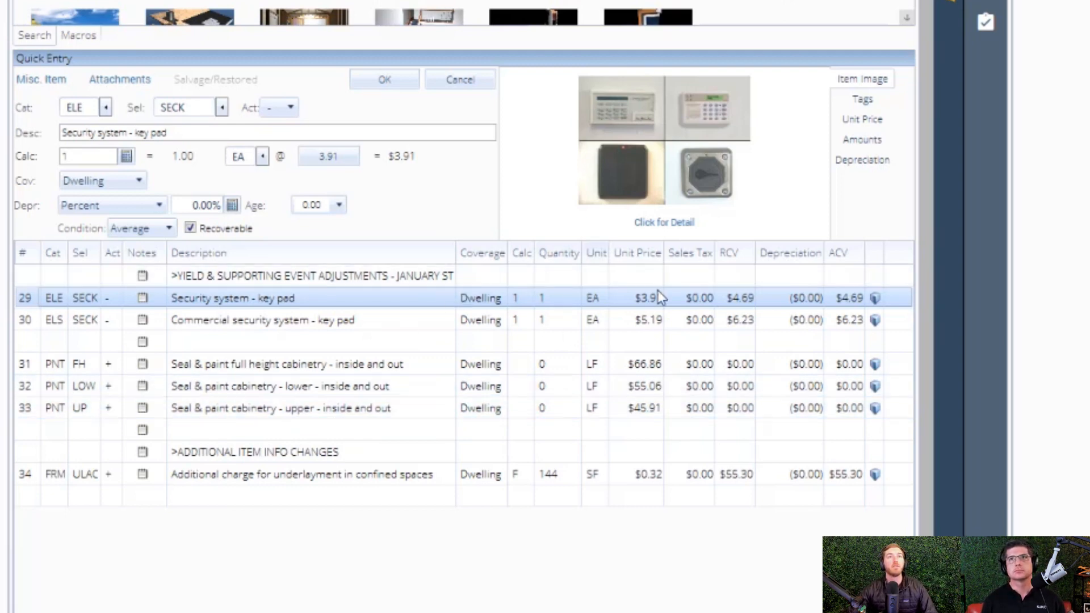
mouse_move(546, 324)
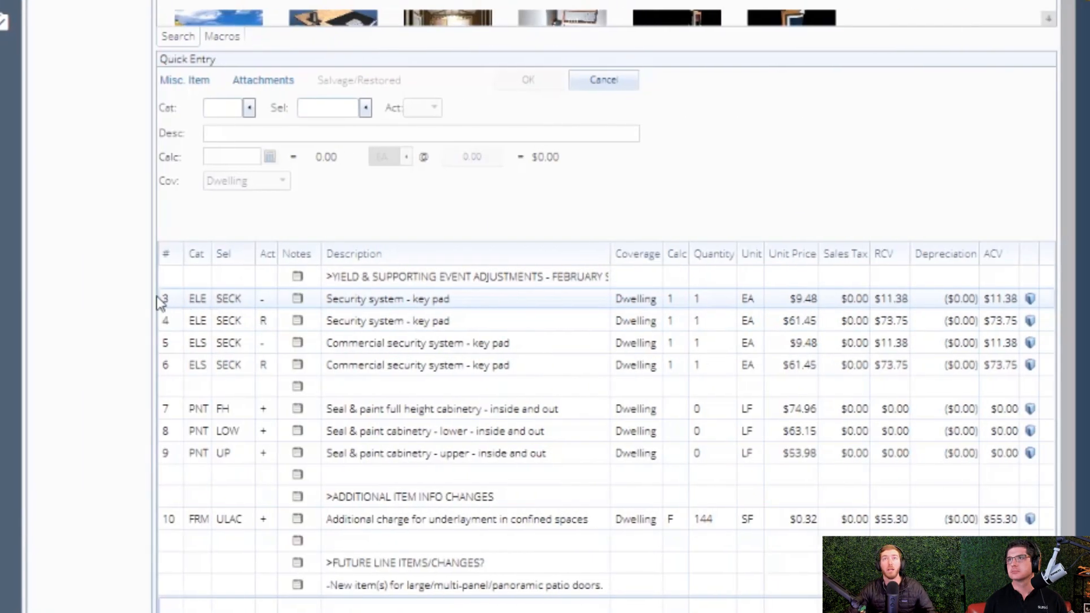
Step: Load February line 3, Security system - key pad removal, showing its $9.48 unit price
left_click(387, 298)
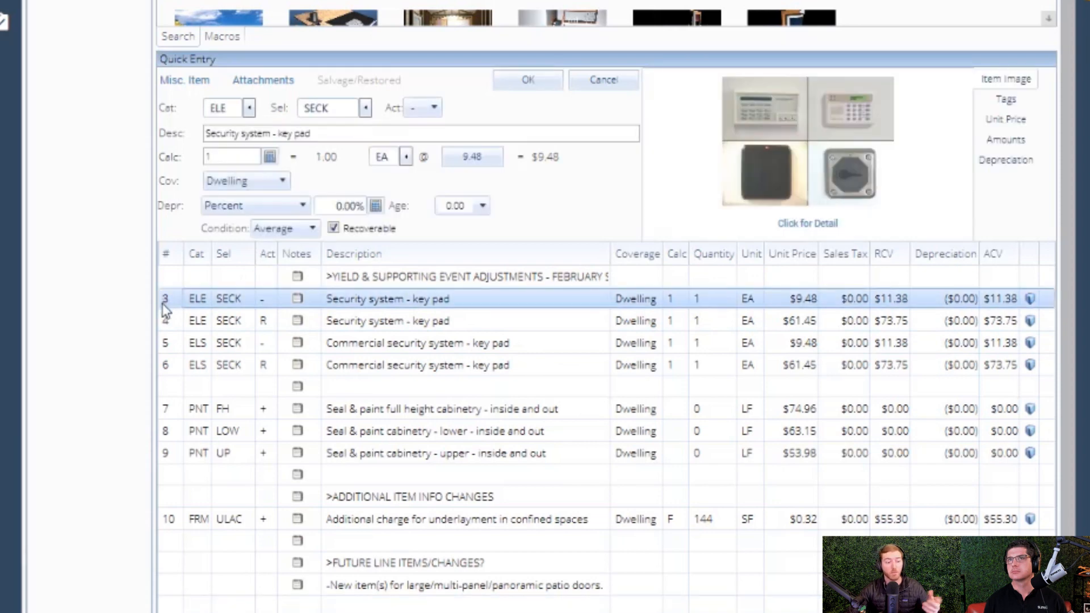
mouse_move(55, 330)
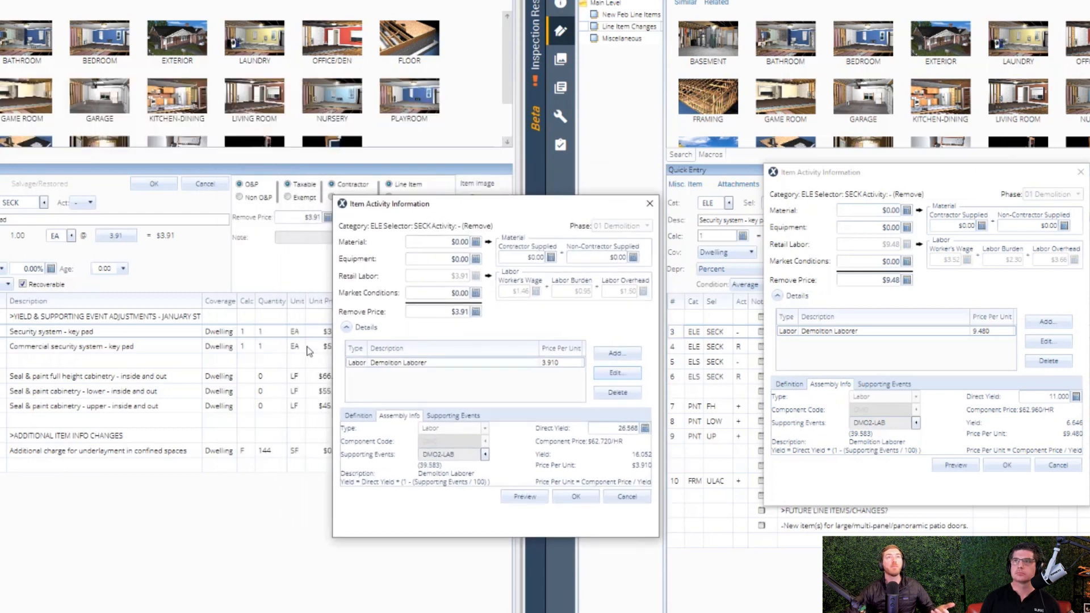
mouse_move(433, 218)
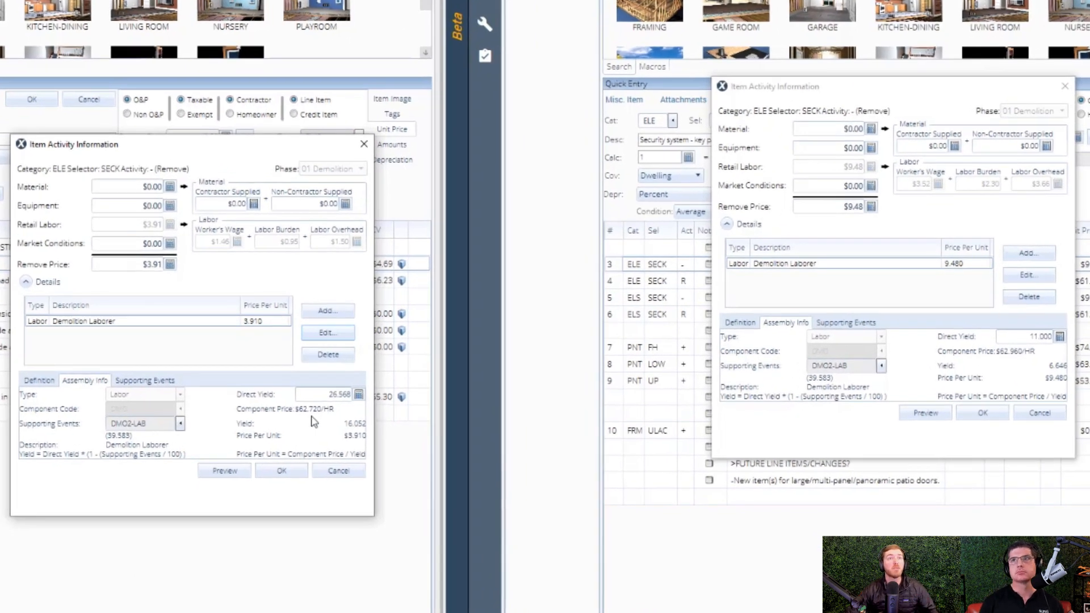
mouse_move(308, 450)
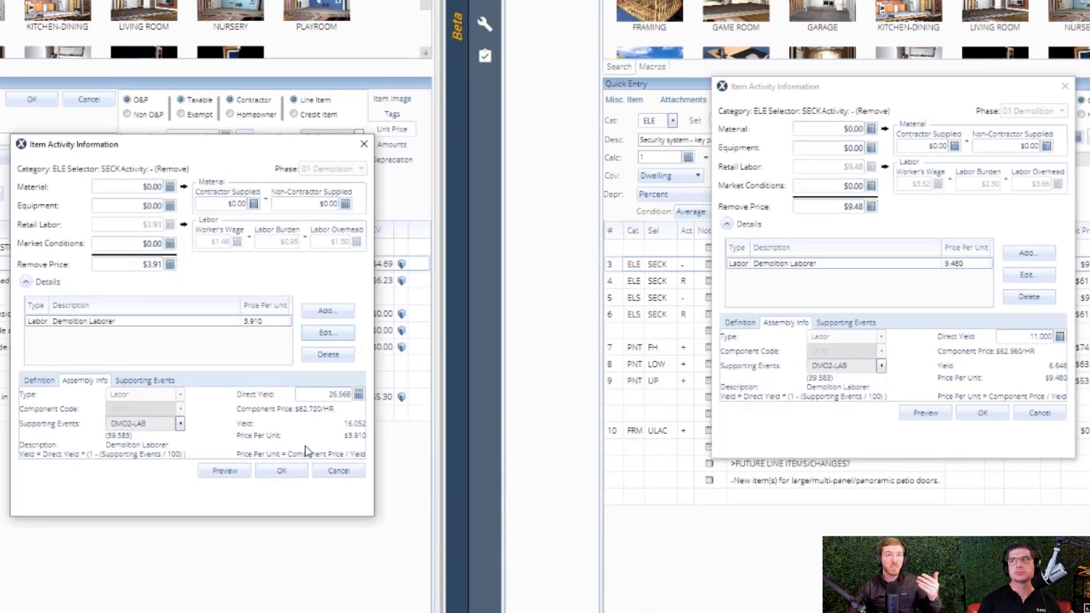
mouse_move(308, 442)
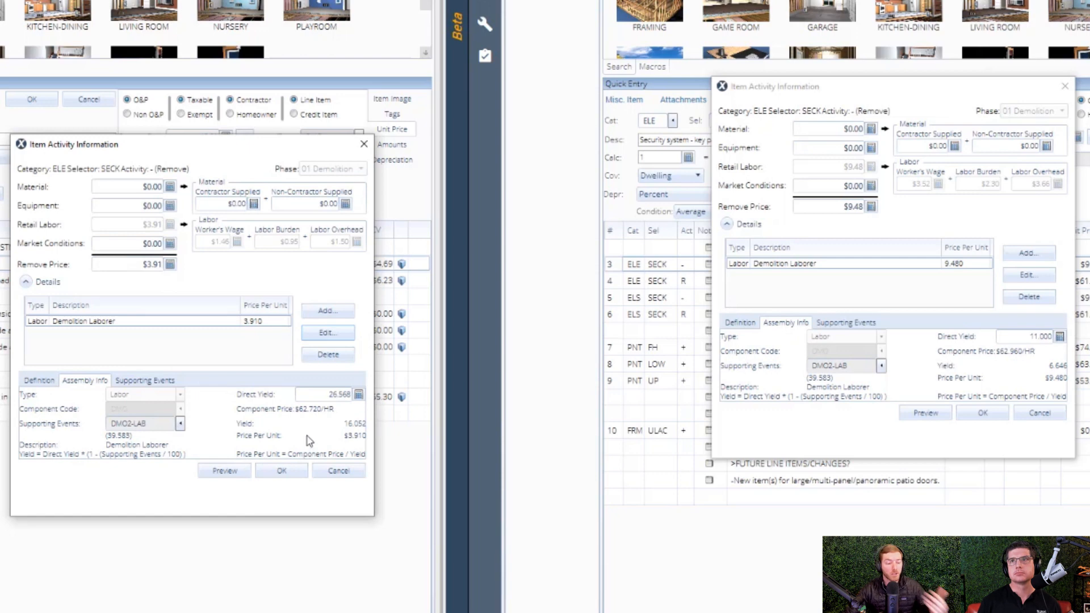
mouse_move(317, 422)
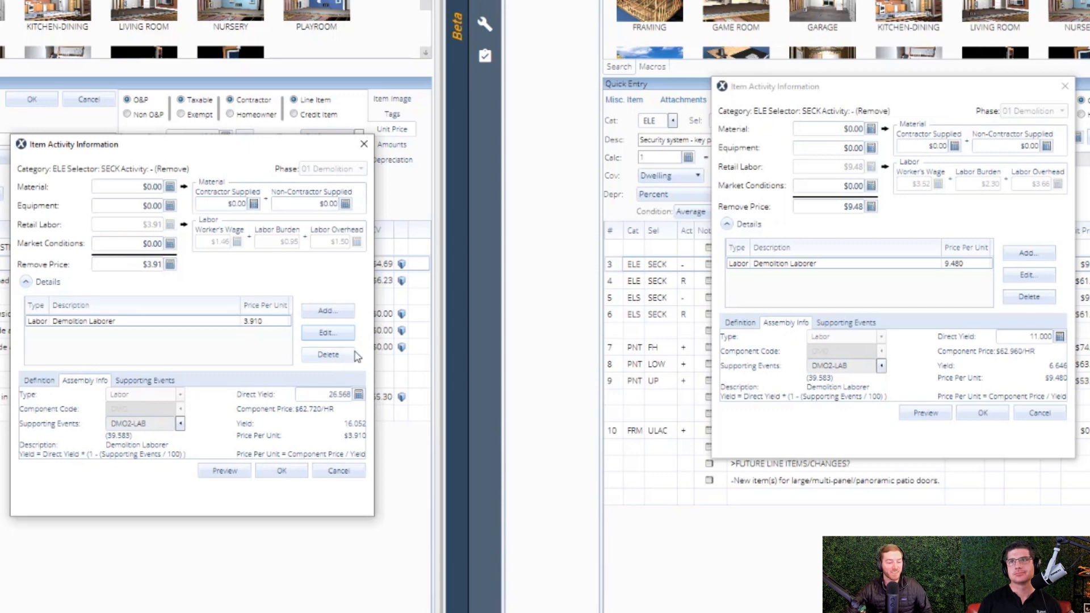
mouse_move(382, 334)
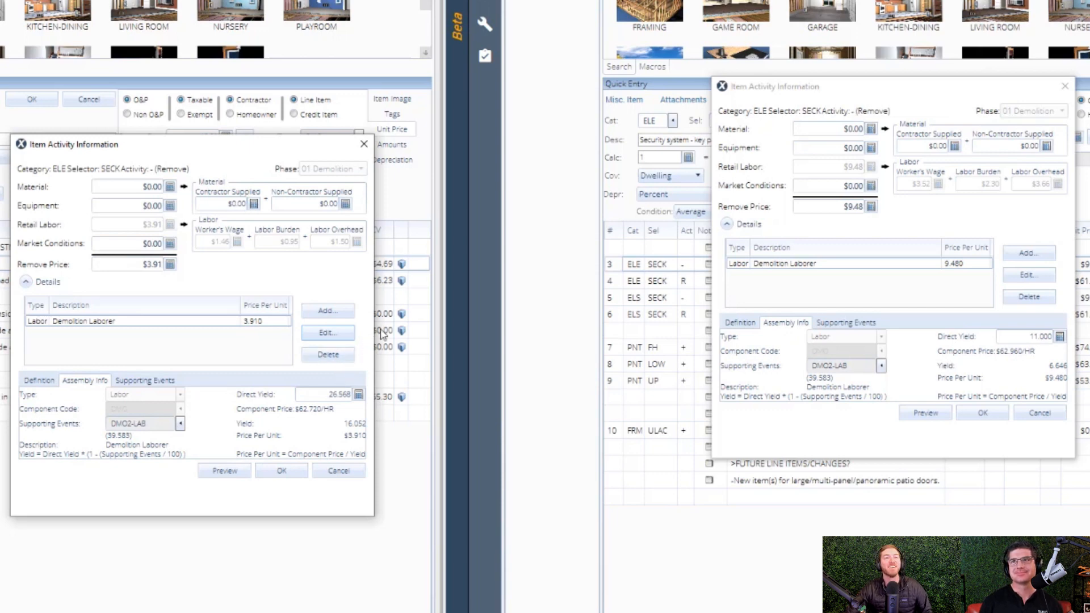
mouse_move(867, 411)
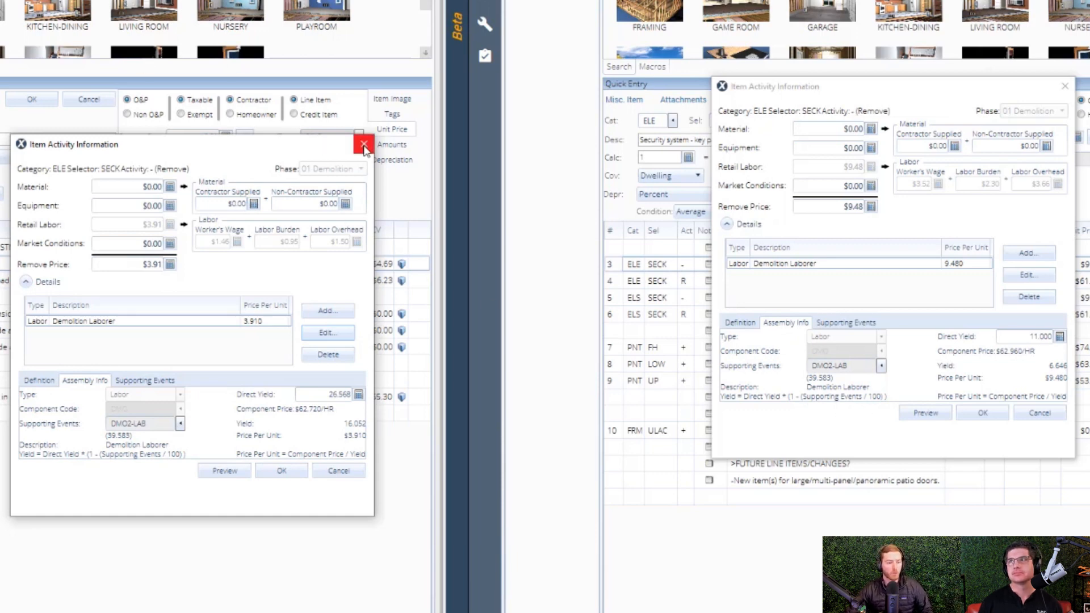
Step: Dismiss the January keypad removal Item Activity Information dialog after comparing $3.91 vs $9.48 labor
left_click(364, 145)
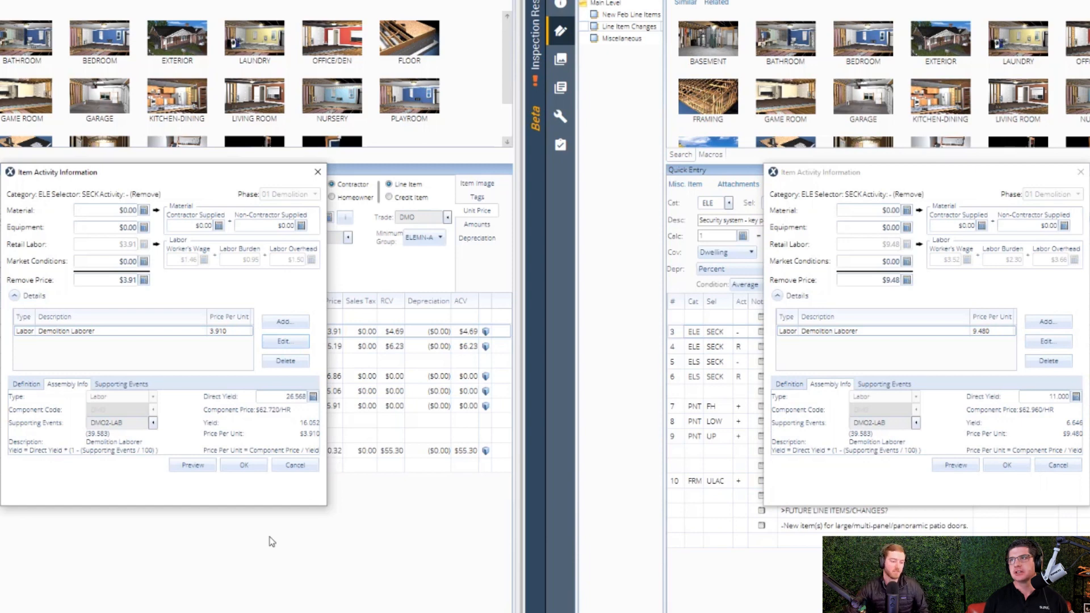
mouse_move(225, 444)
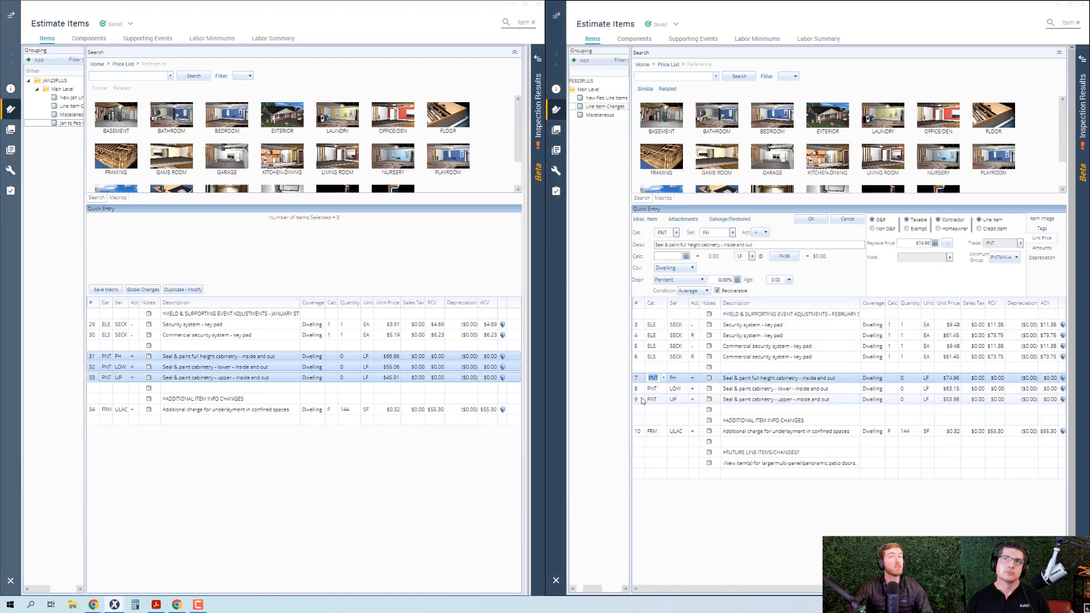
Step: Select February rows 7–9, the three cabinetry painting items
left_click(810, 219)
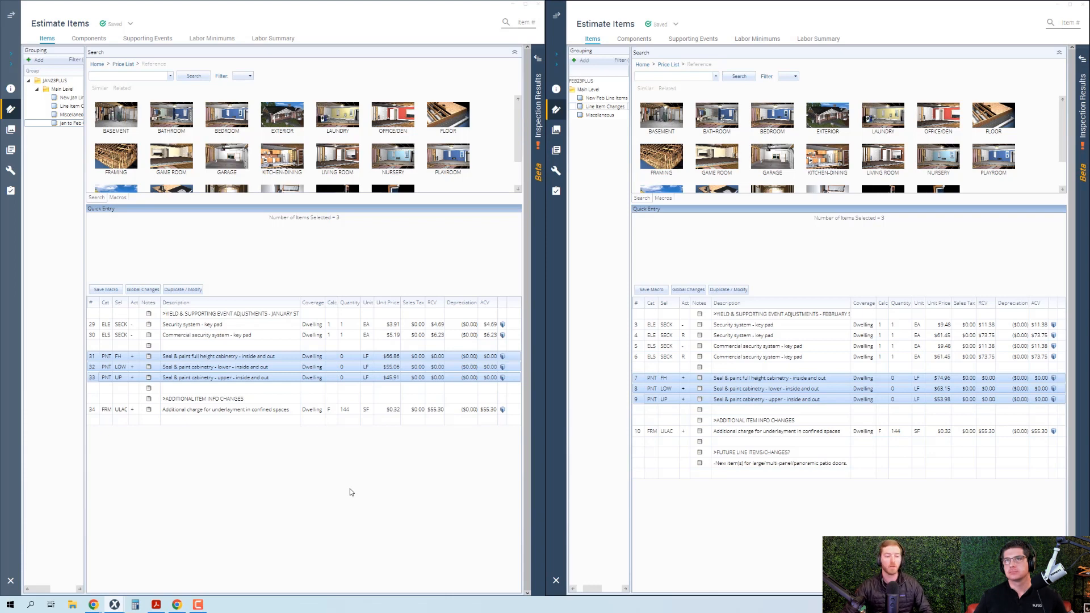
mouse_move(330, 467)
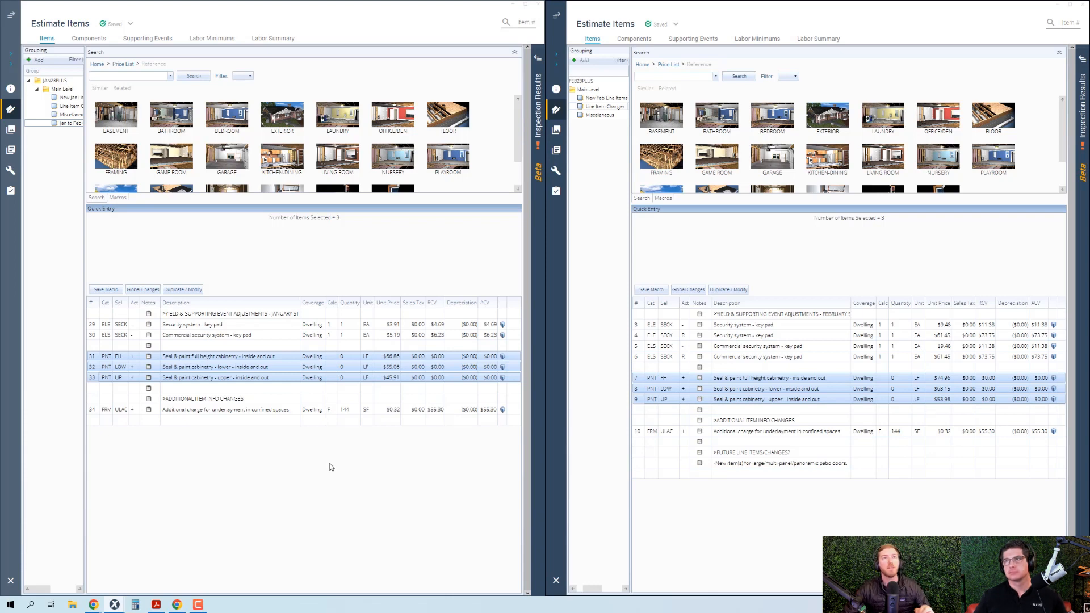
mouse_move(350, 376)
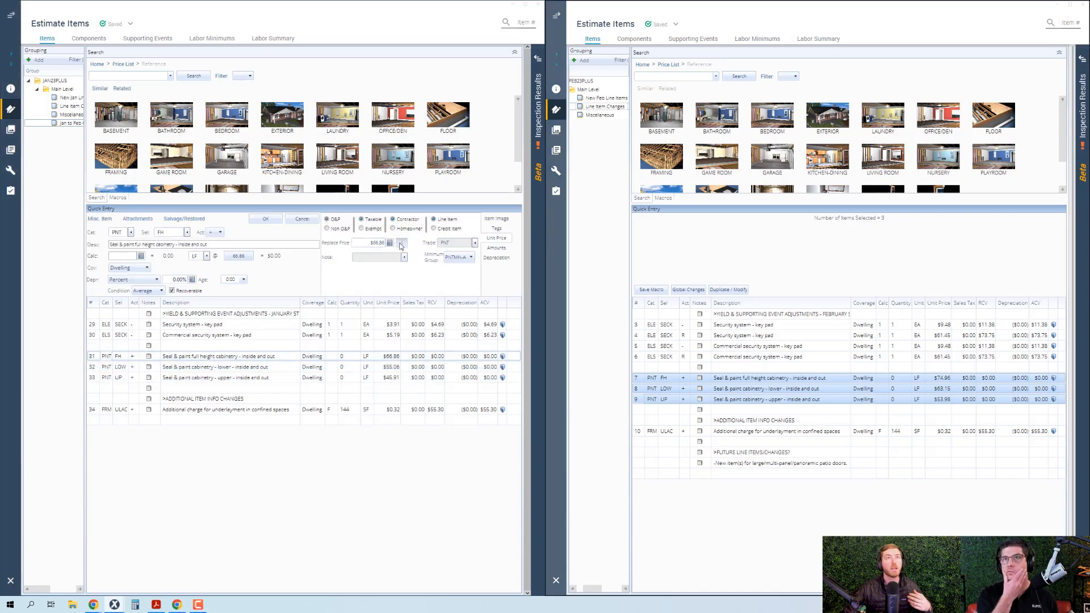
Step: Bring up Item Activity Information for PNT FH full-height cabinetry painting in January and February
left_click(398, 245)
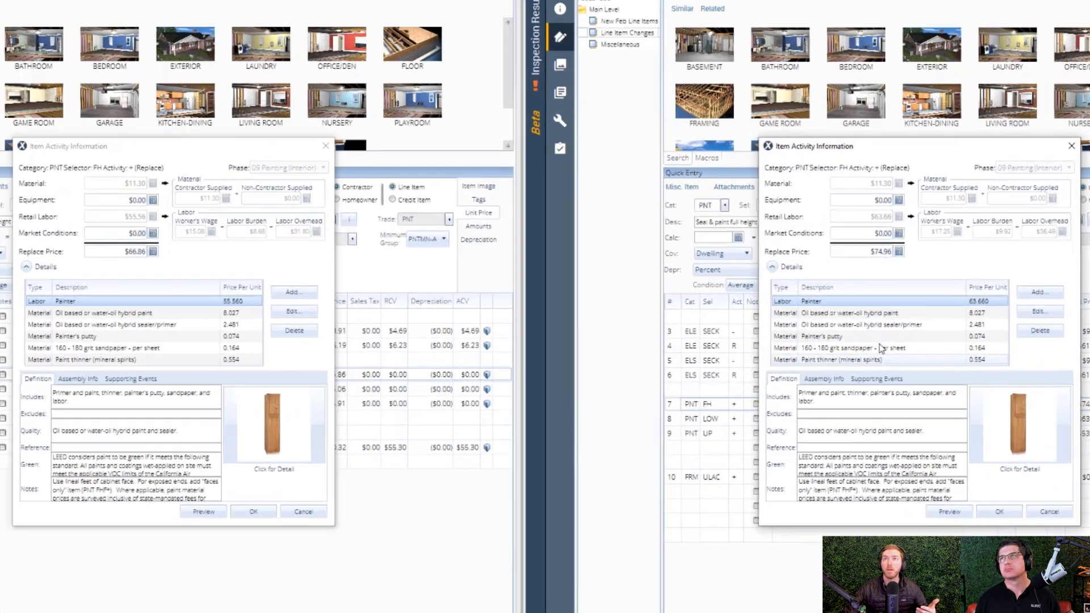
left_click(830, 381)
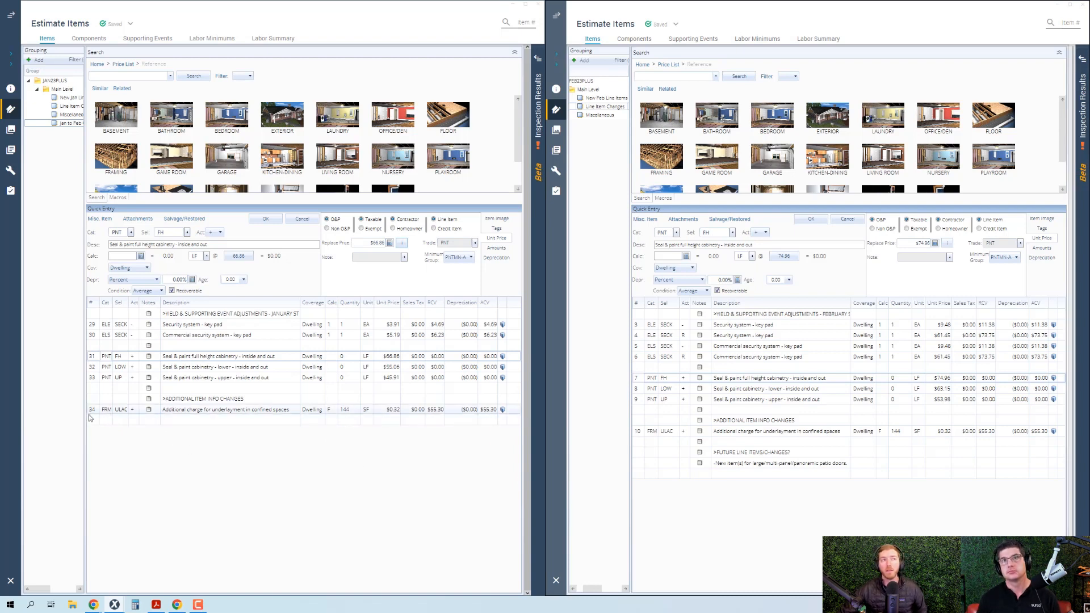
Step: Load January row 34 FRM ULAC underlayment charge and dismiss the February activity details dialog
left_click(222, 409)
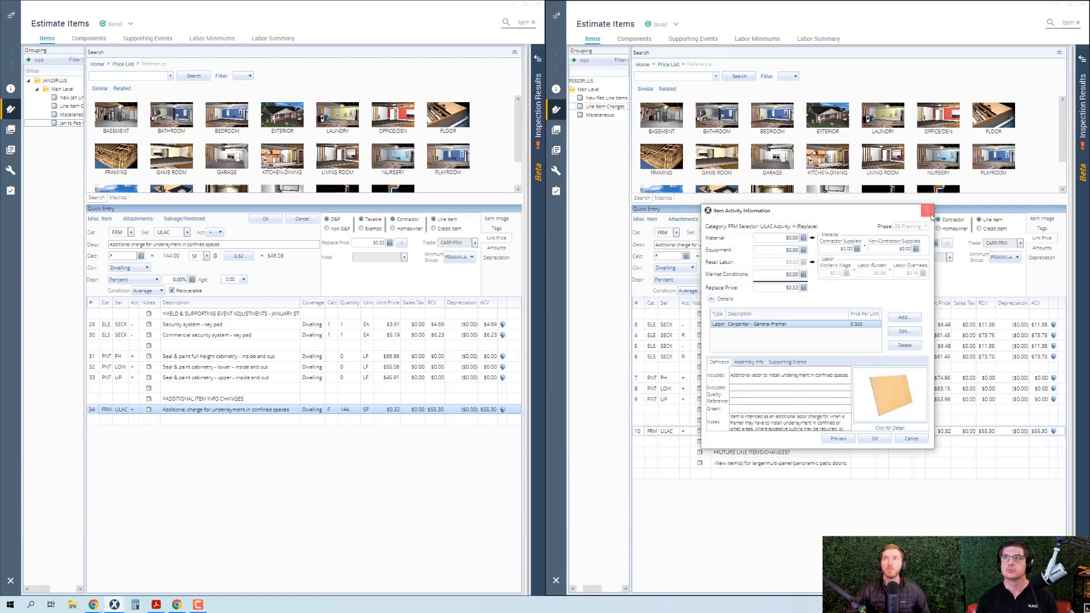
left_click(930, 211)
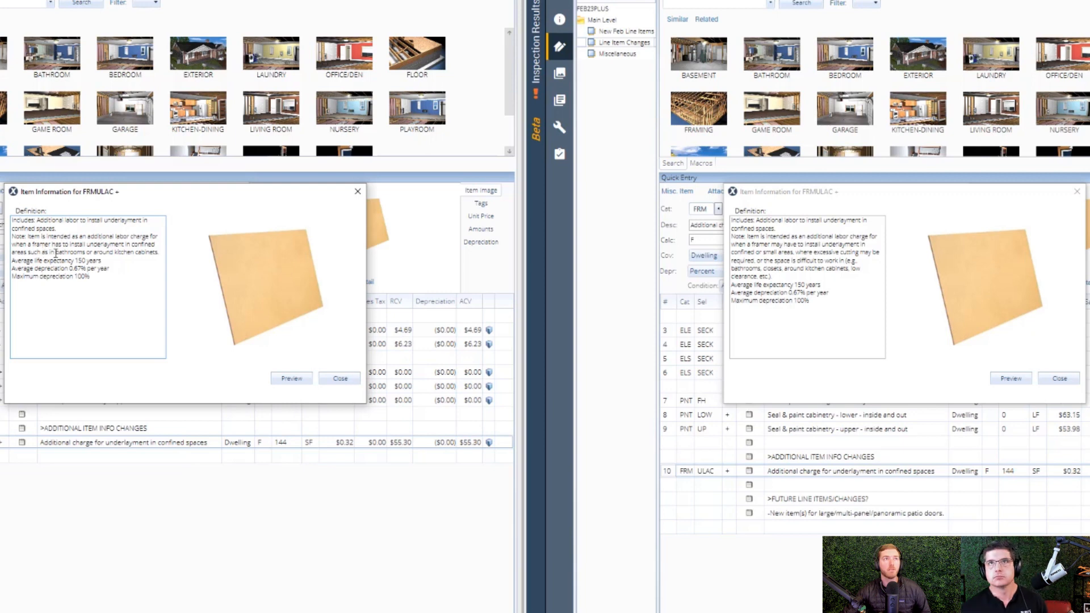
mouse_move(608, 265)
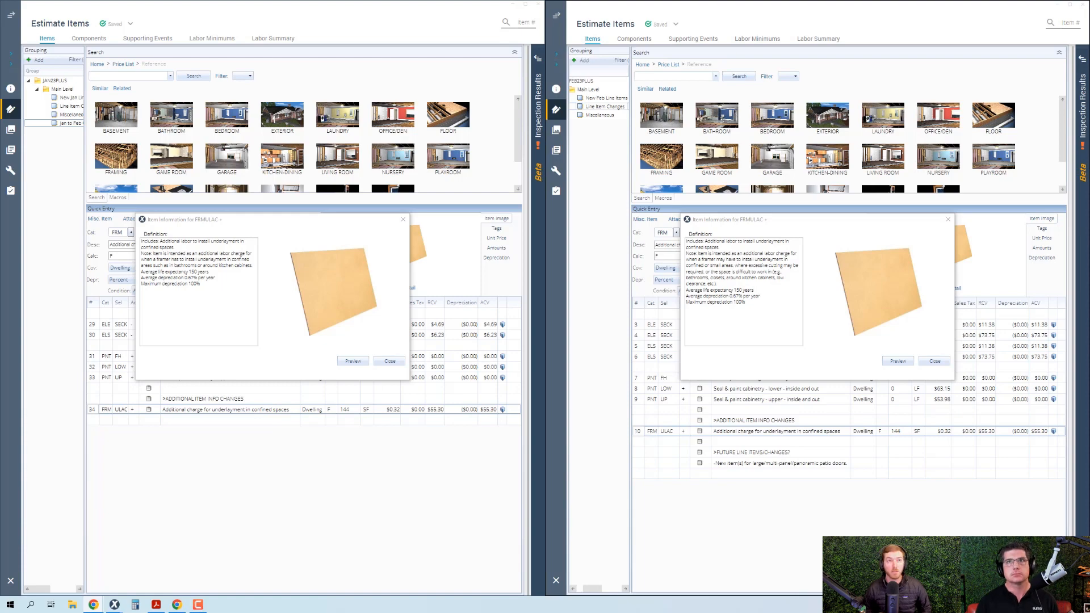
mouse_move(374, 347)
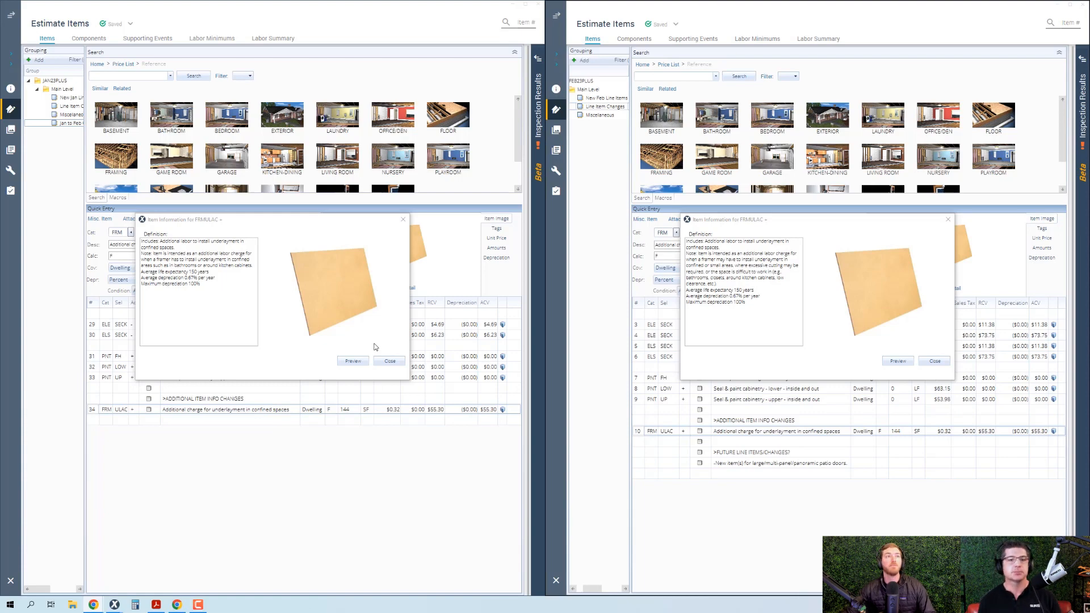